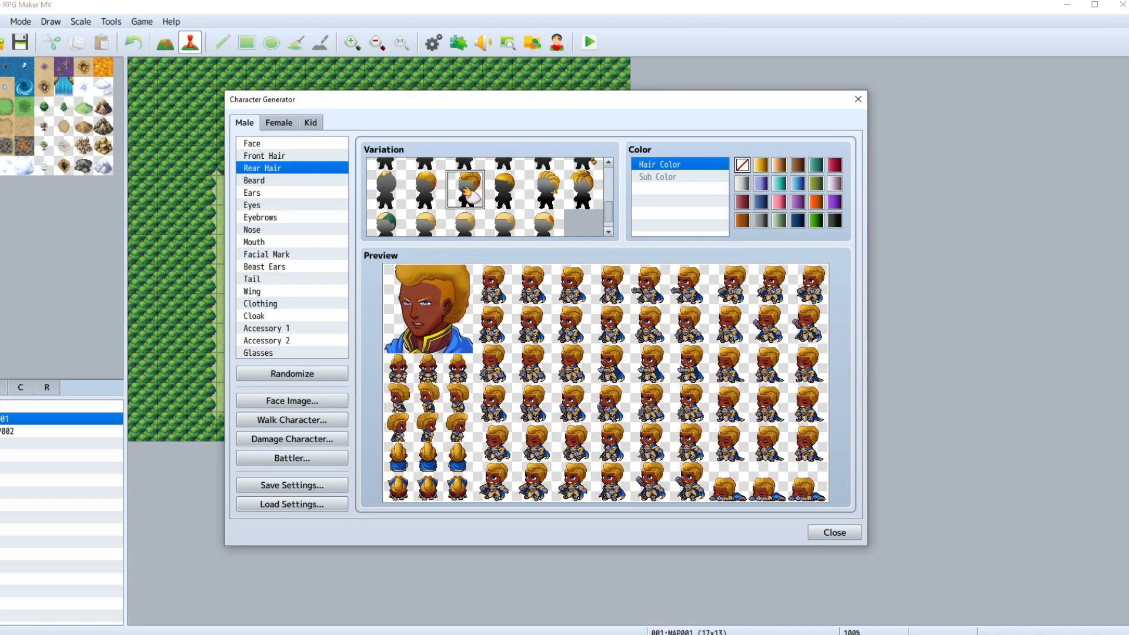
Review the stock male Beard, Ears and Eyes variations in the Character Generator.
{"action": "left_click", "coordinate": [254, 180]}
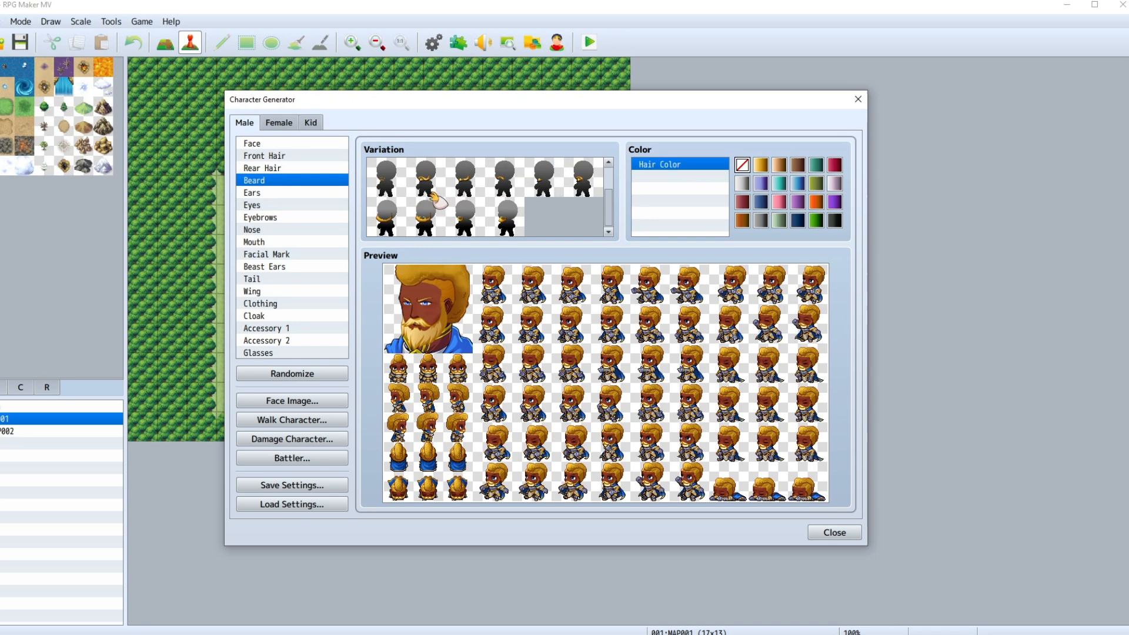
{"action": "left_click", "coordinate": [424, 217]}
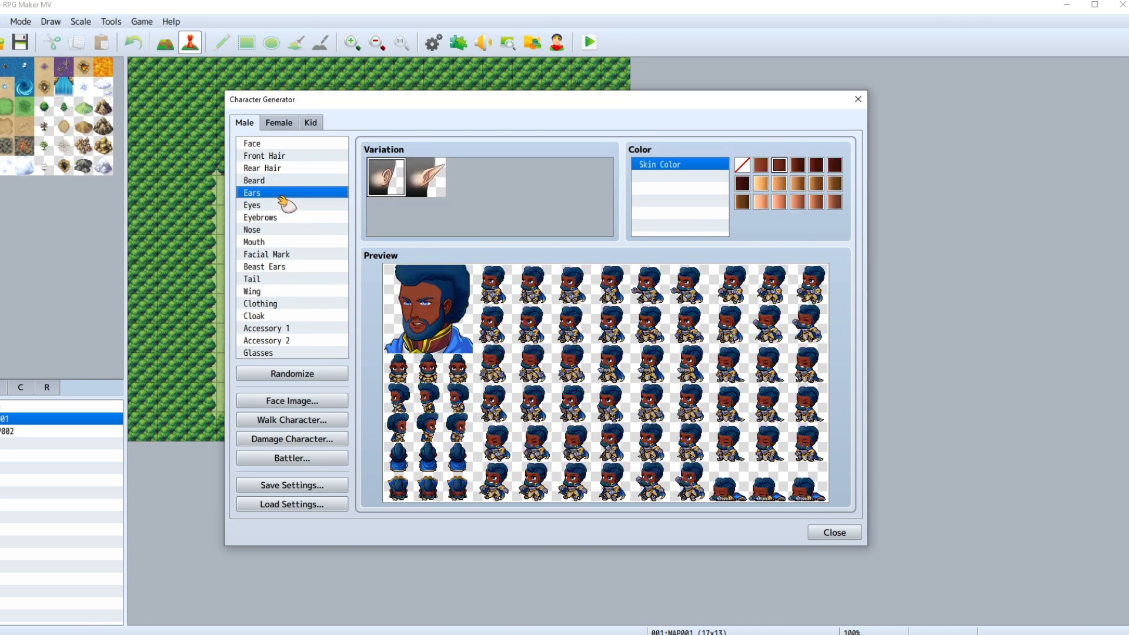
{"action": "left_click", "coordinate": [252, 205]}
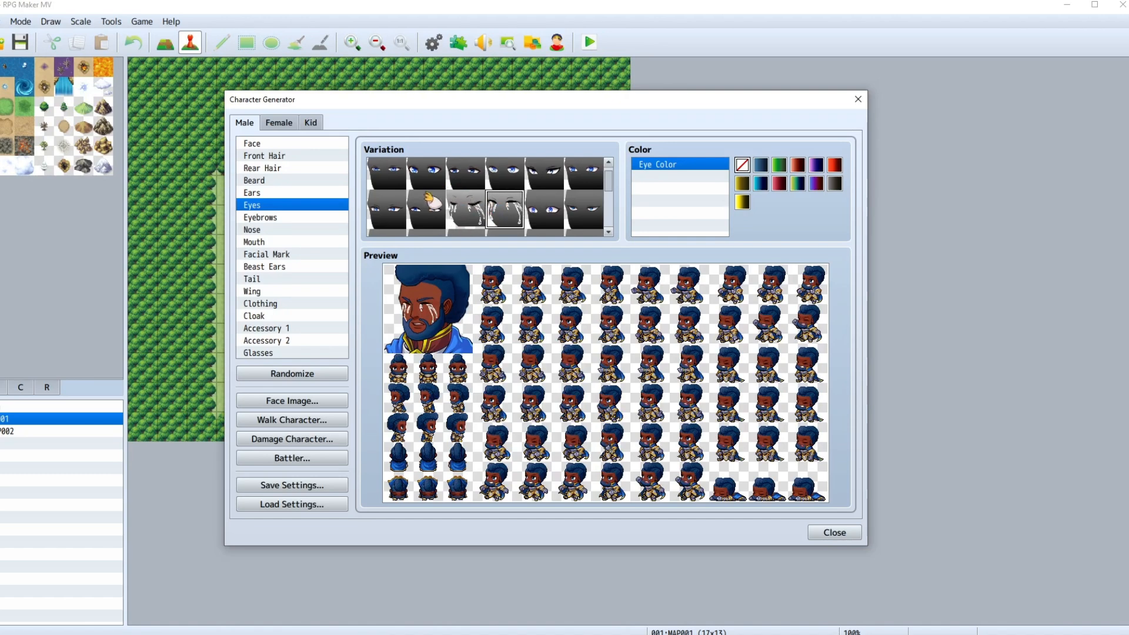
{"action": "left_click", "coordinate": [260, 219]}
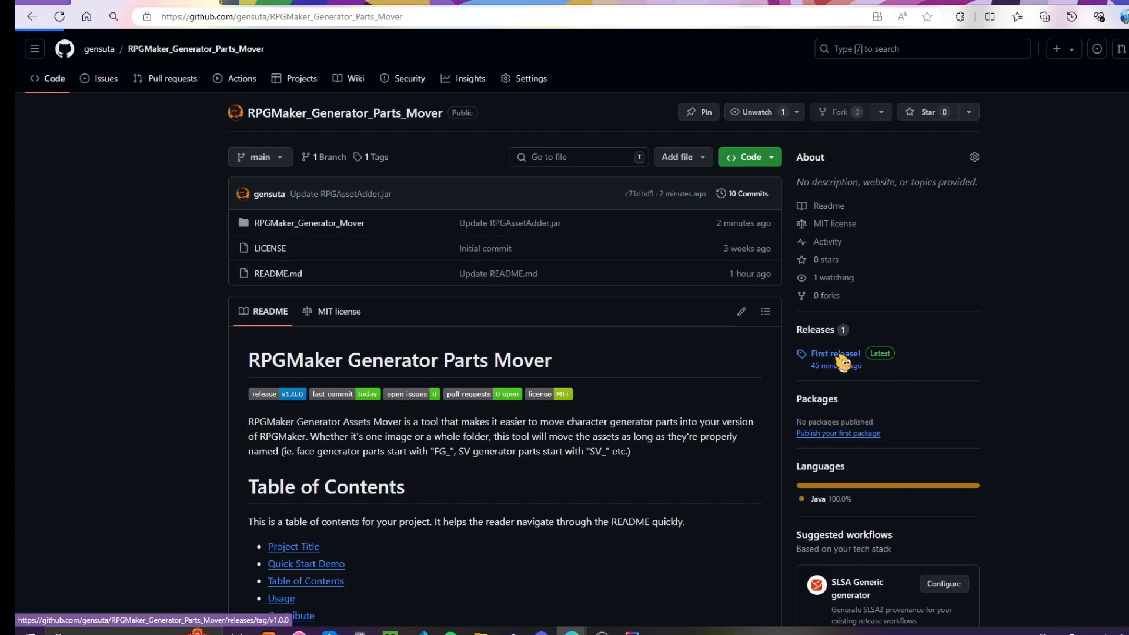
Get the Generator Mover's first GitHub release onto the desktop as a zip archive.
{"action": "left_click", "coordinate": [835, 354]}
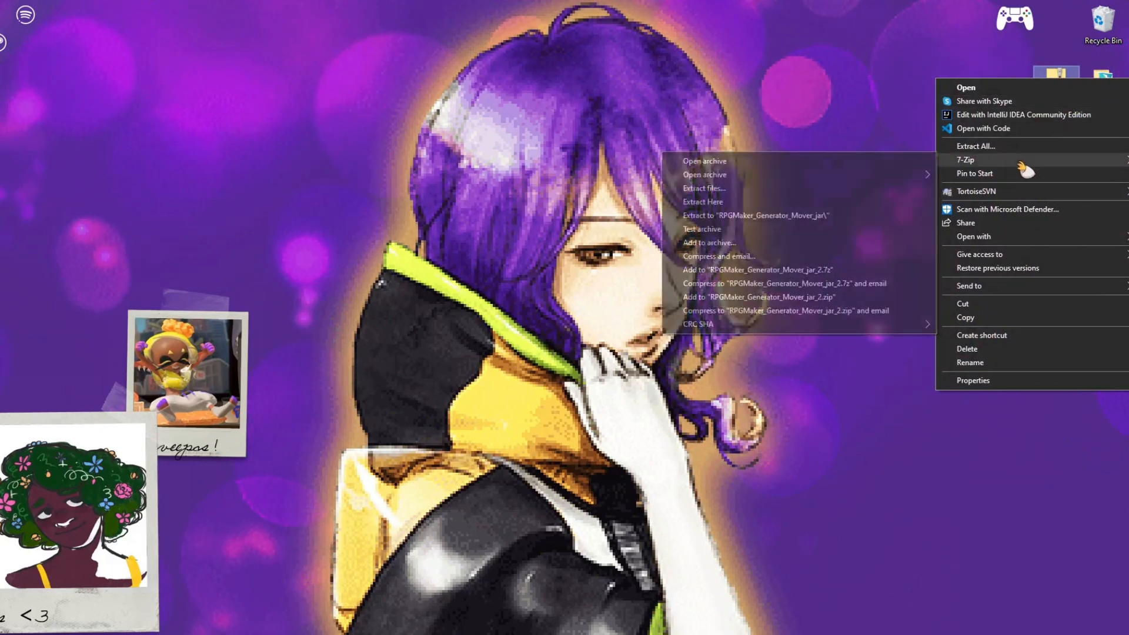
{"action": "mouse_move", "coordinate": [800, 222]}
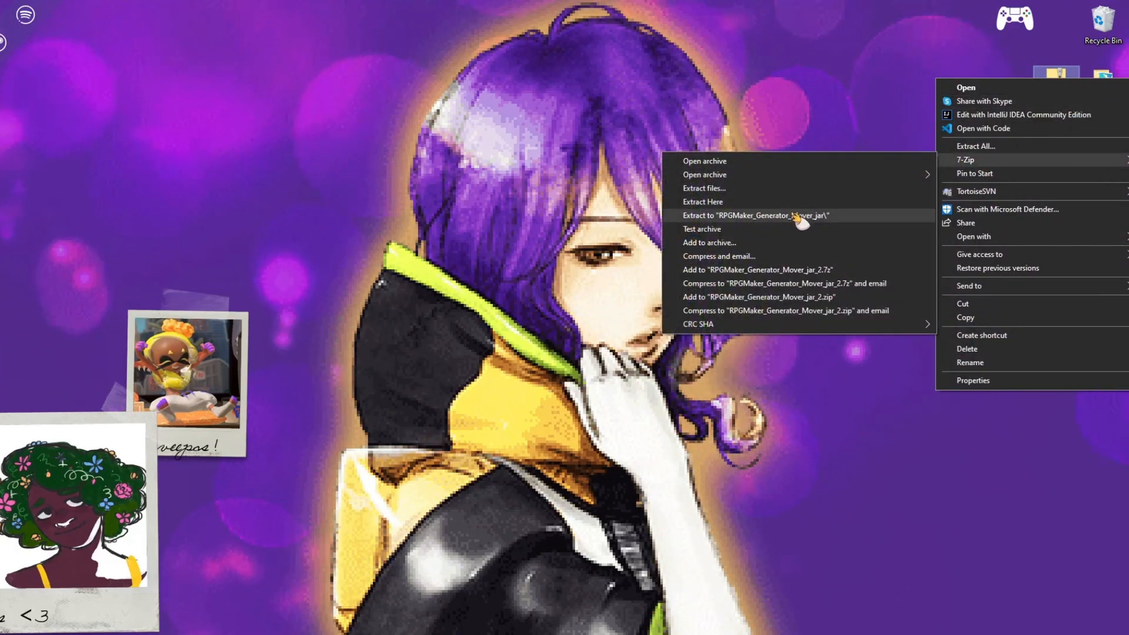
Extract the Mover archive into its own folder and launch RPGAssetAdder.jar from it.
{"action": "left_click", "coordinate": [755, 215]}
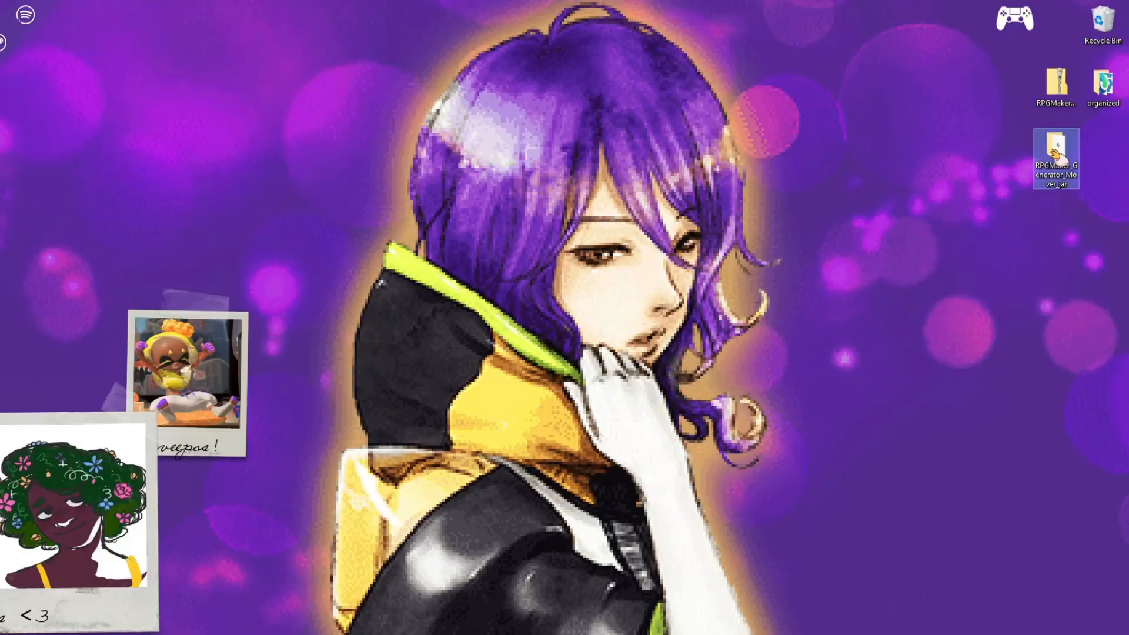
{"action": "double_click", "coordinate": [1057, 156]}
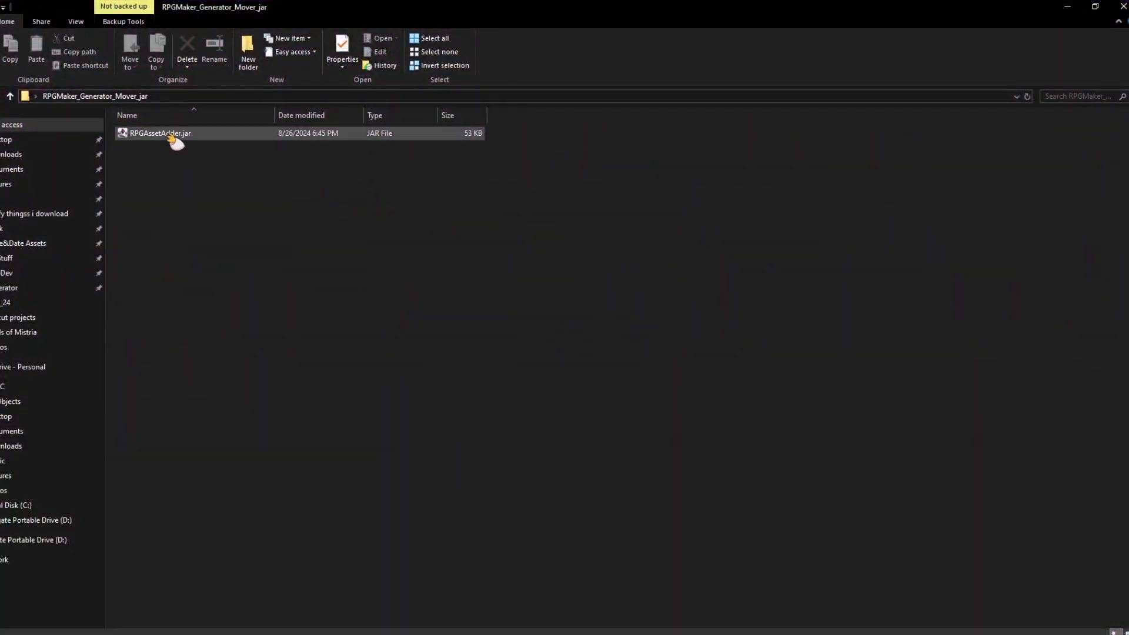
{"action": "double_click", "coordinate": [159, 132]}
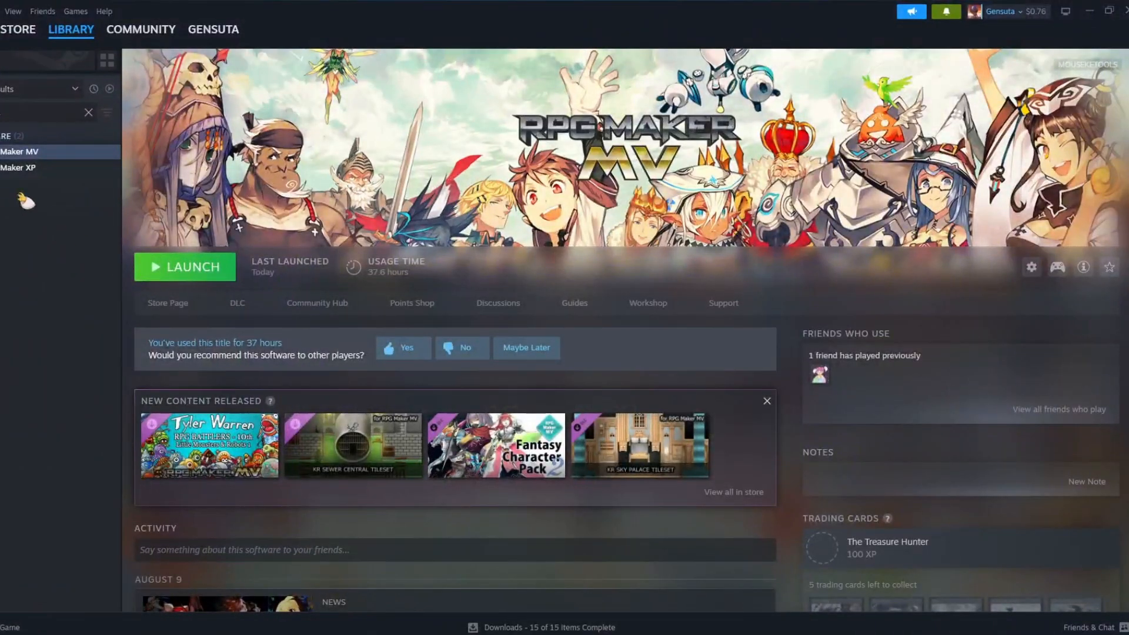
Browse RPG Maker MV's local files from its Steam library entry.
{"action": "right_click", "coordinate": [20, 152]}
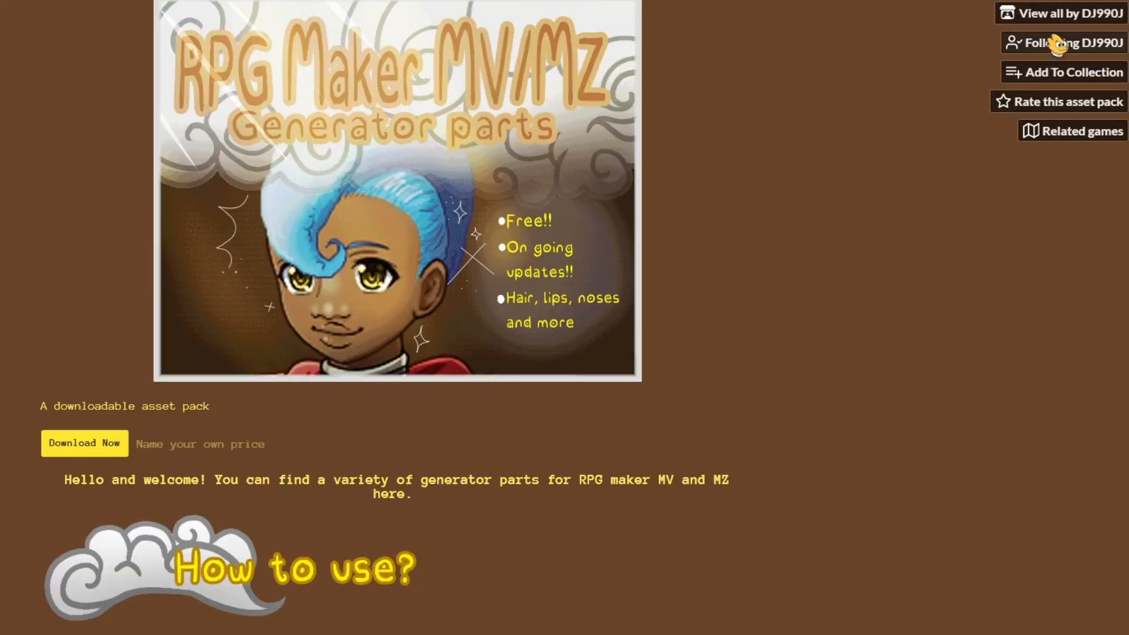
Review DJ990J's itch.io parts table and reach the extracted DJ990J part folders in File Explorer.
{"action": "scroll", "scroll_direction": "down", "scroll_amount": 3}
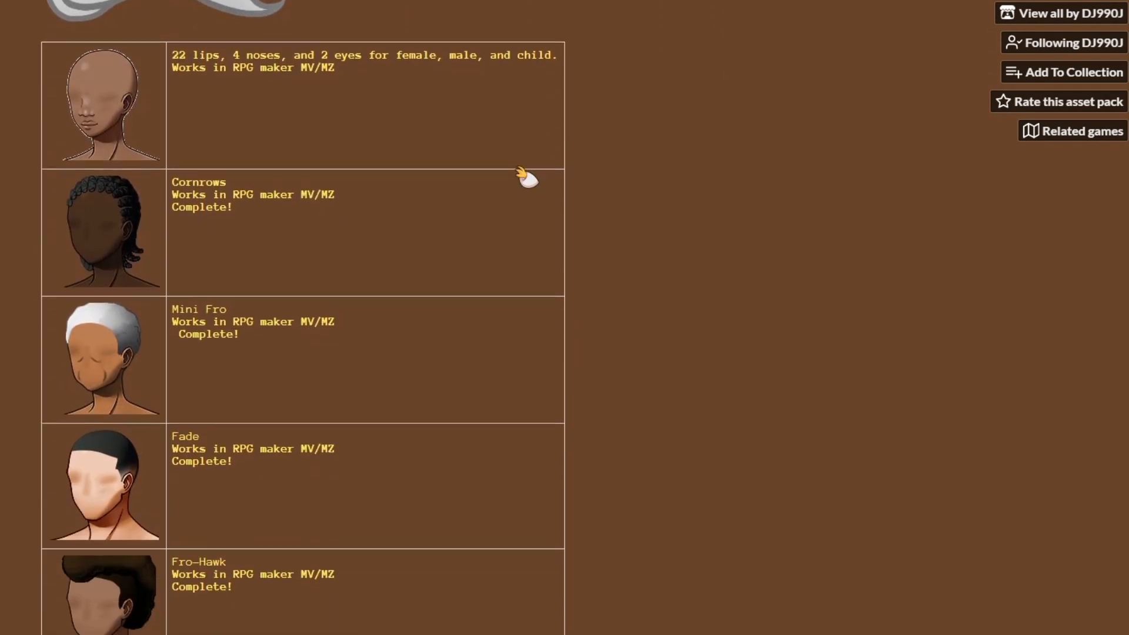
{"action": "right_click", "coordinate": [148, 133]}
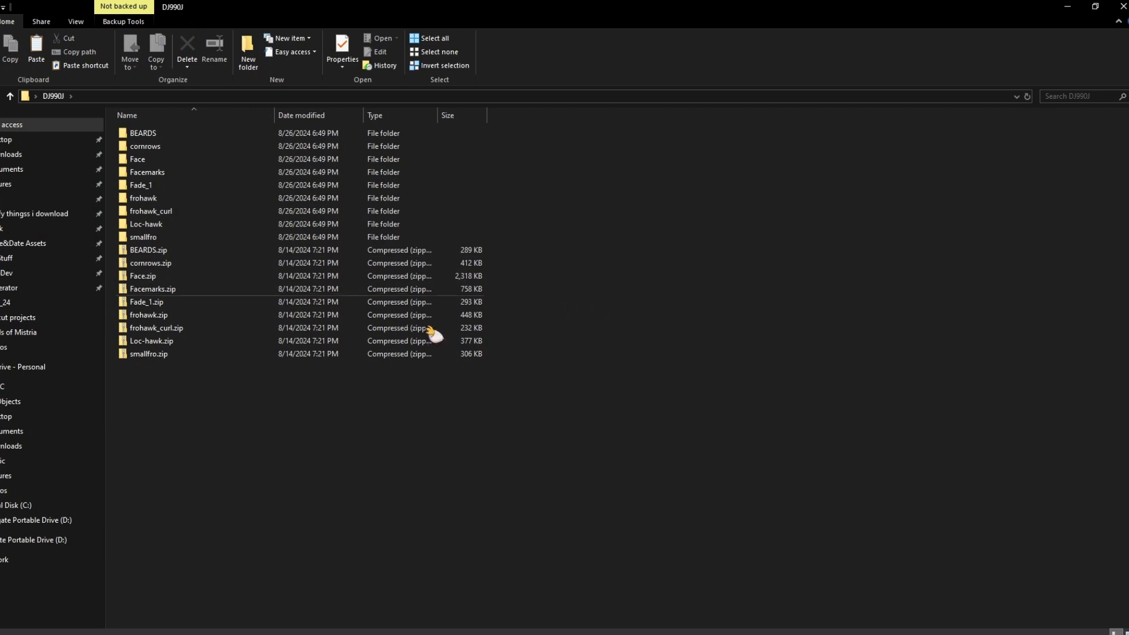
Move DJ990J's BEARDS MV folder into the Generator folder as Male parts.
{"action": "left_click", "coordinate": [144, 133]}
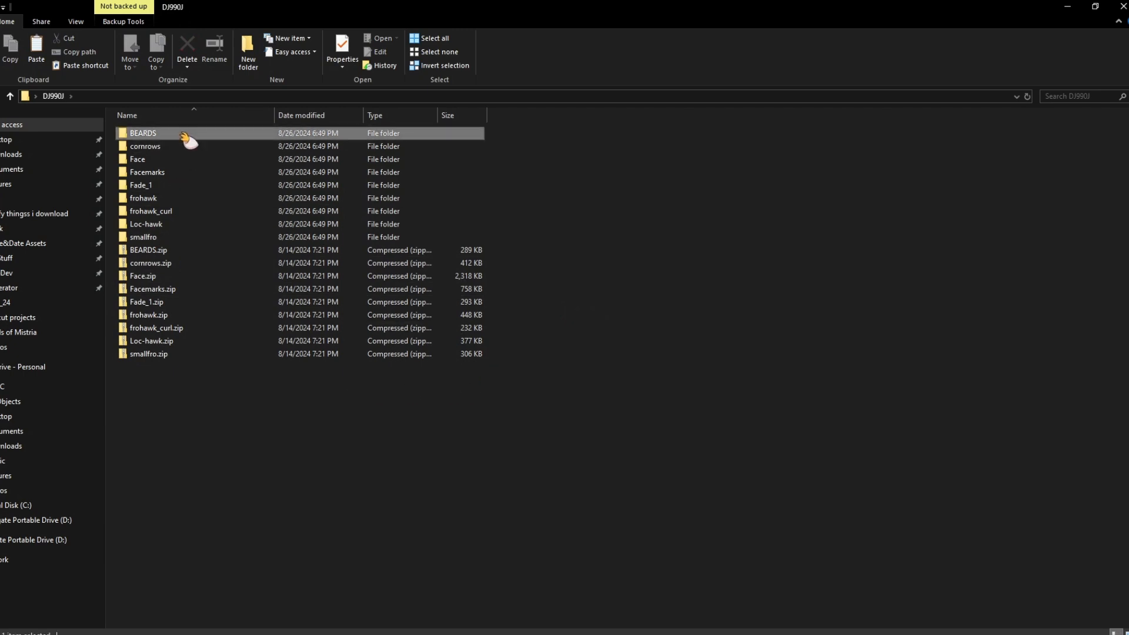
{"action": "double_click", "coordinate": [143, 132]}
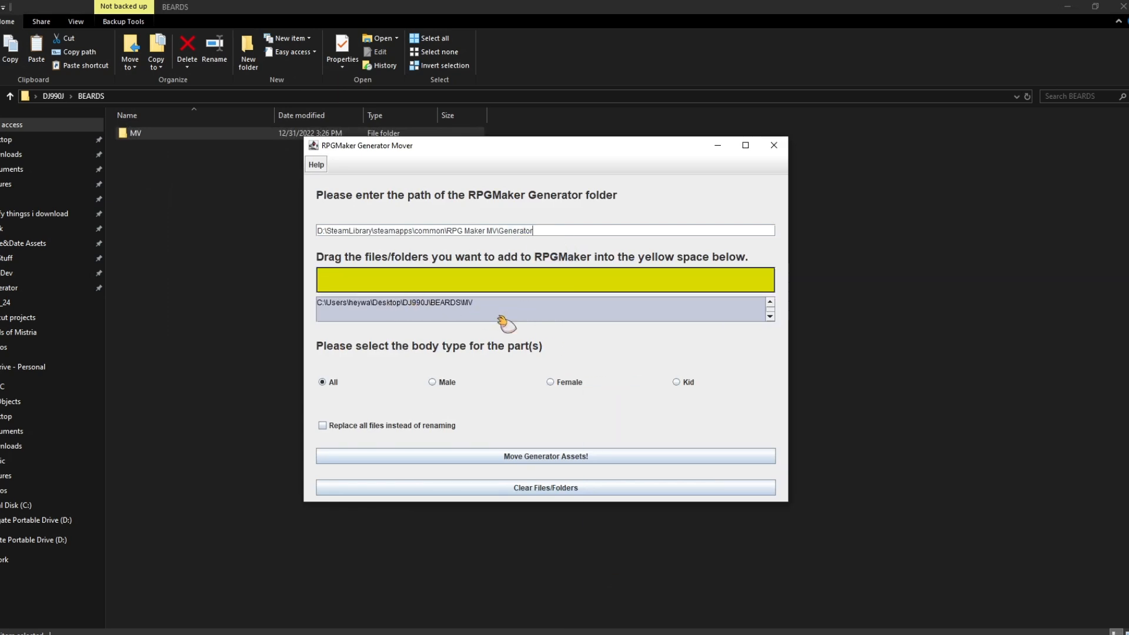
{"action": "left_click", "coordinate": [433, 382]}
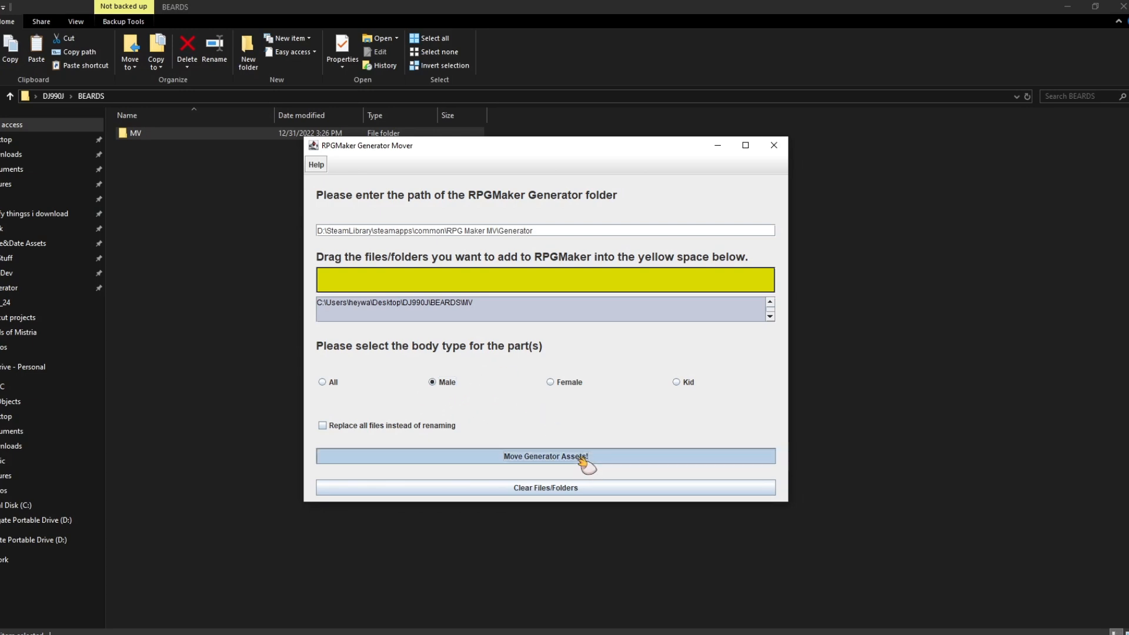
{"action": "left_click", "coordinate": [544, 456]}
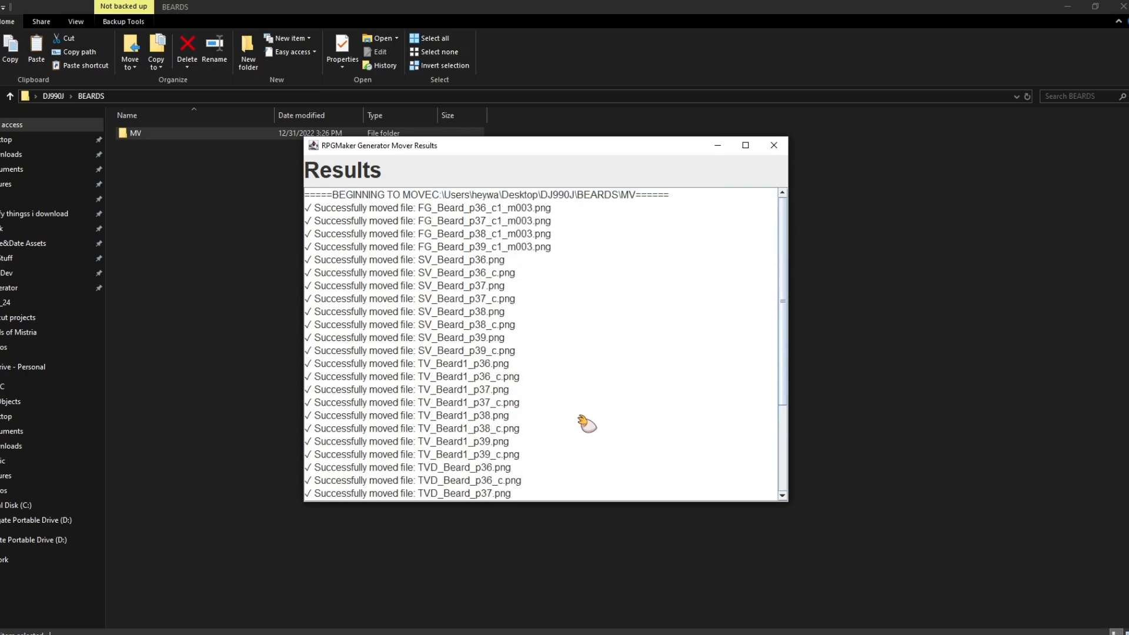
Try one of the newly added beard variations in the Character Generator.
{"action": "scroll", "scroll_direction": "down", "scroll_amount": 3}
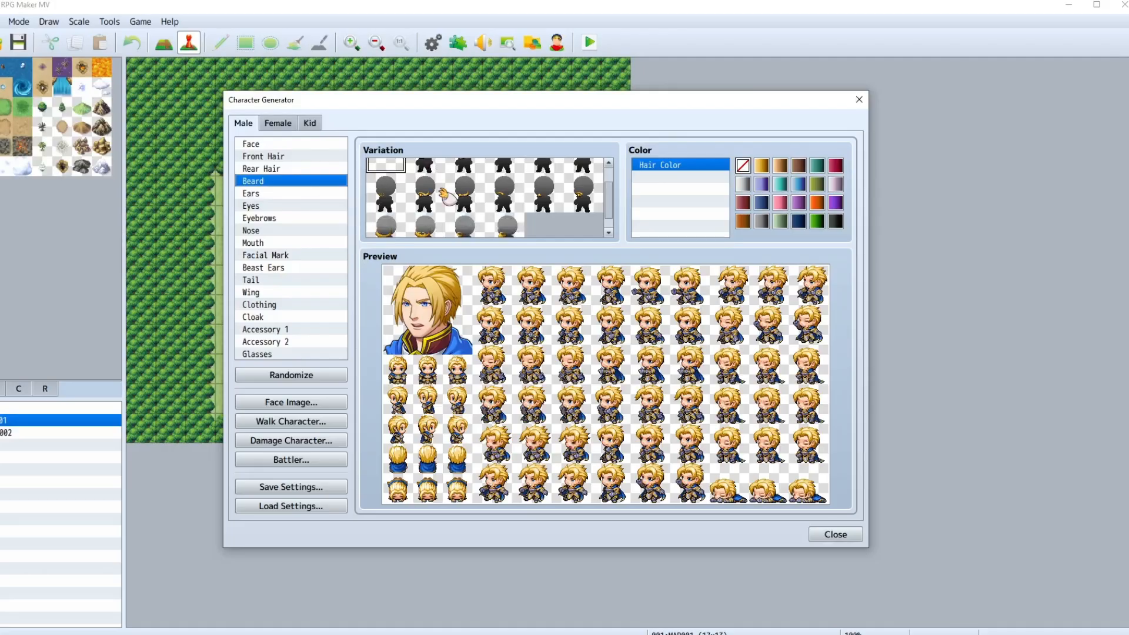
{"action": "left_click", "coordinate": [502, 216]}
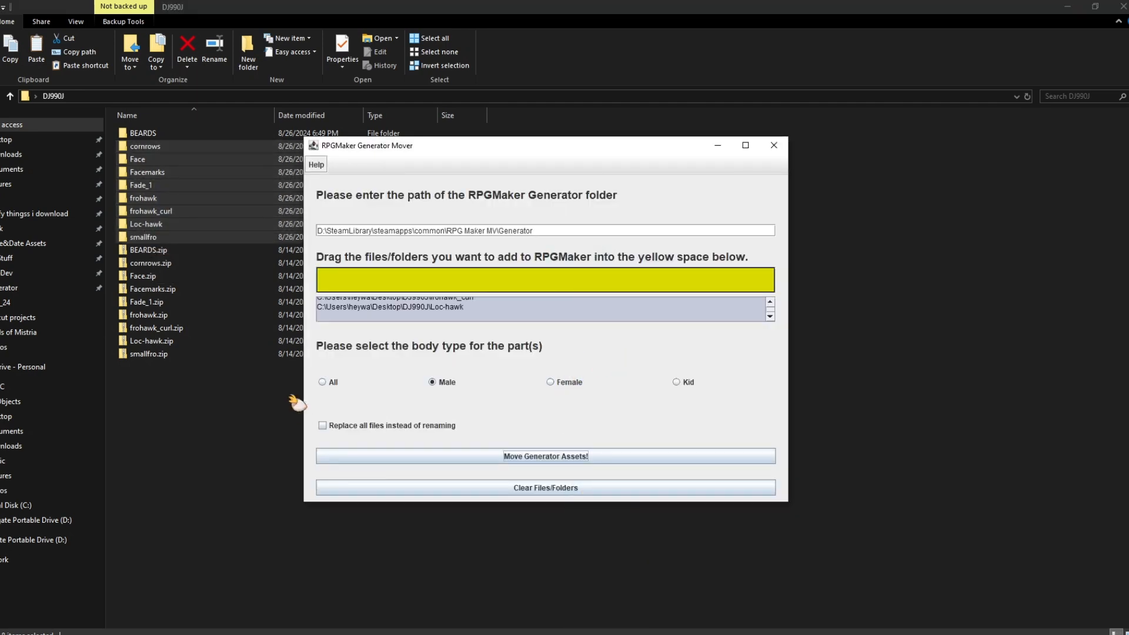
Move the queued hair and face parts into the Generator folder and review the moved, renamed and skipped results.
{"action": "left_click", "coordinate": [322, 381]}
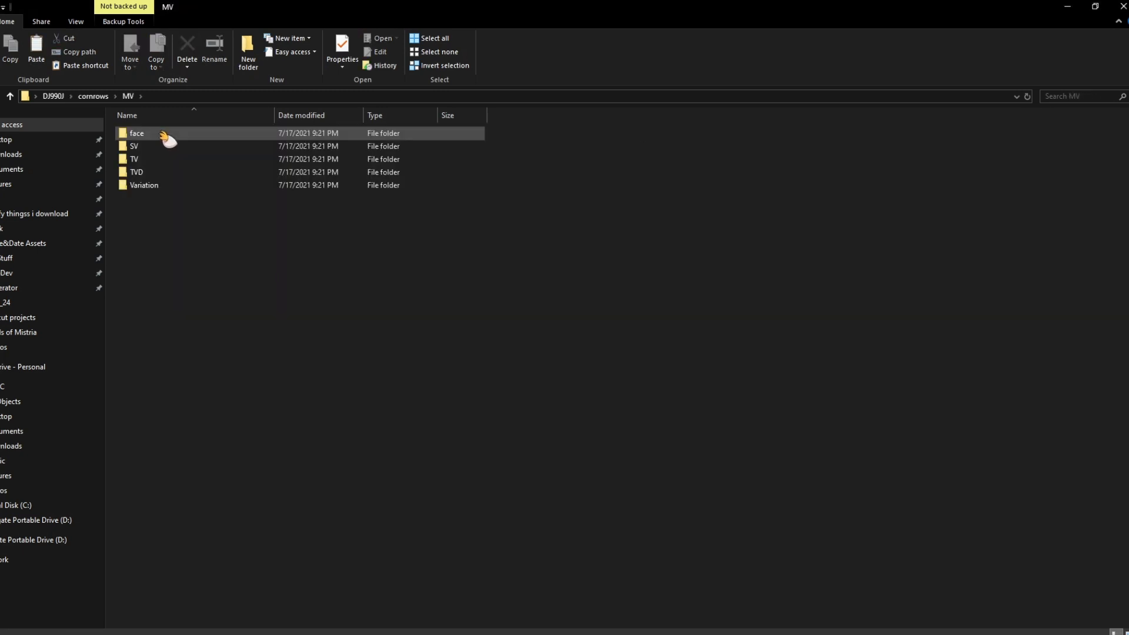
{"action": "double_click", "coordinate": [136, 133]}
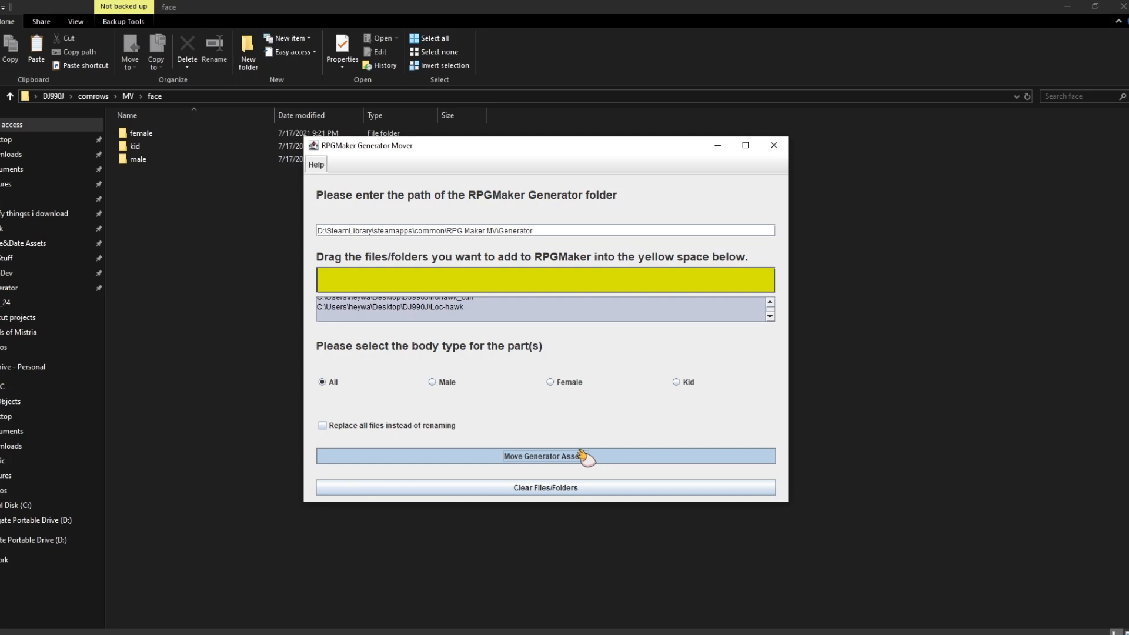
{"action": "left_click", "coordinate": [545, 456]}
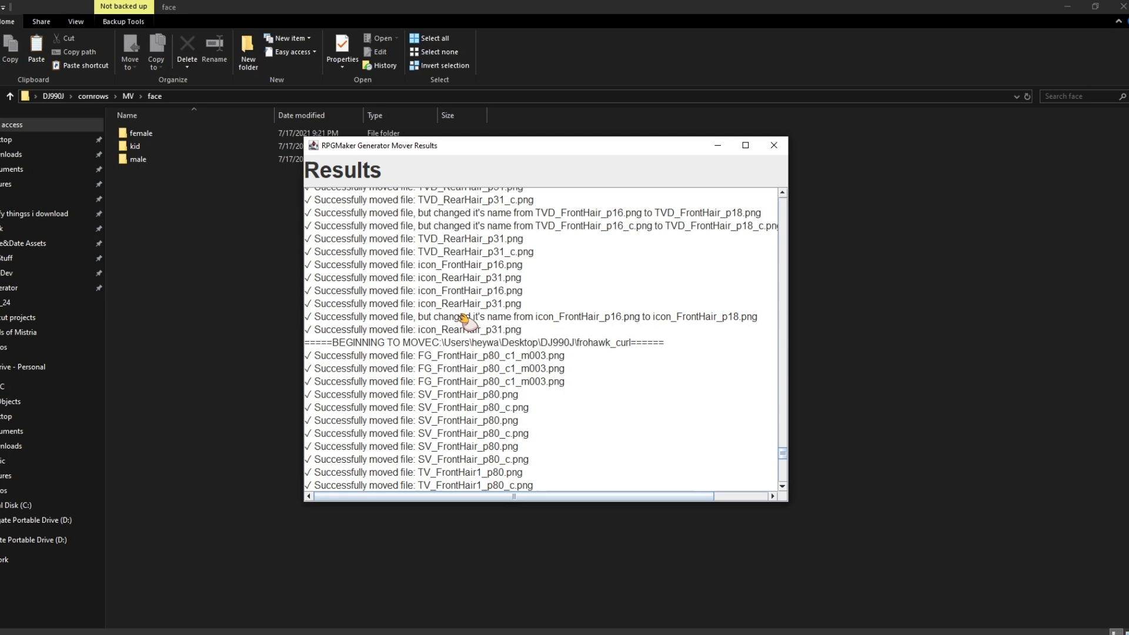
{"action": "mouse_move", "coordinate": [624, 331]}
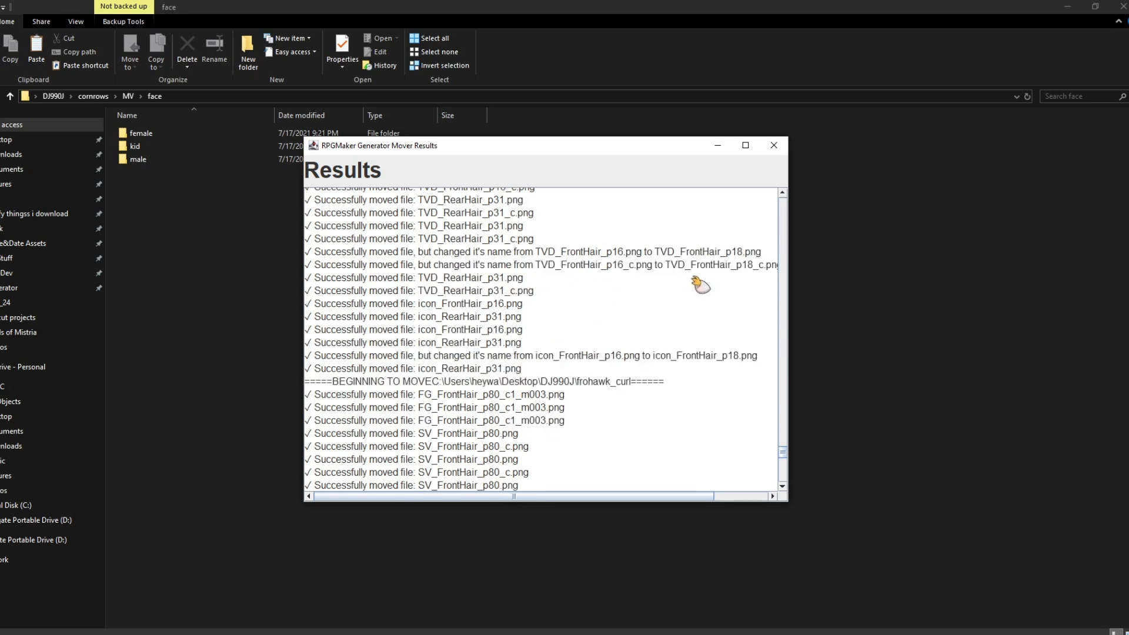
{"action": "scroll", "scroll_direction": "down", "scroll_amount": 3}
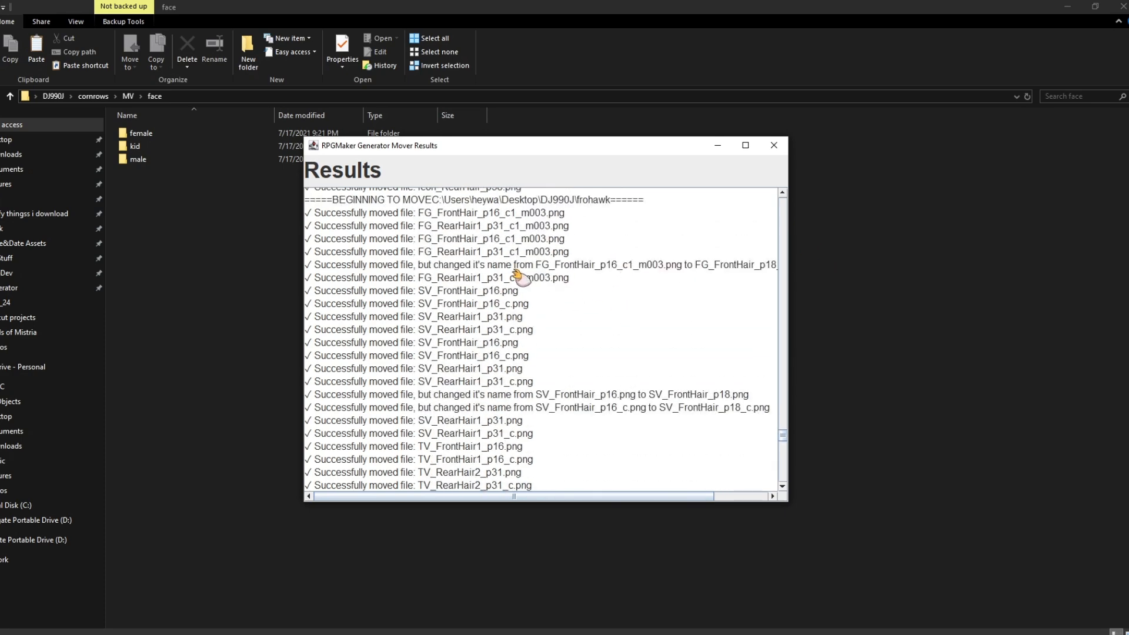
{"action": "scroll", "scroll_direction": "down", "scroll_amount": 3}
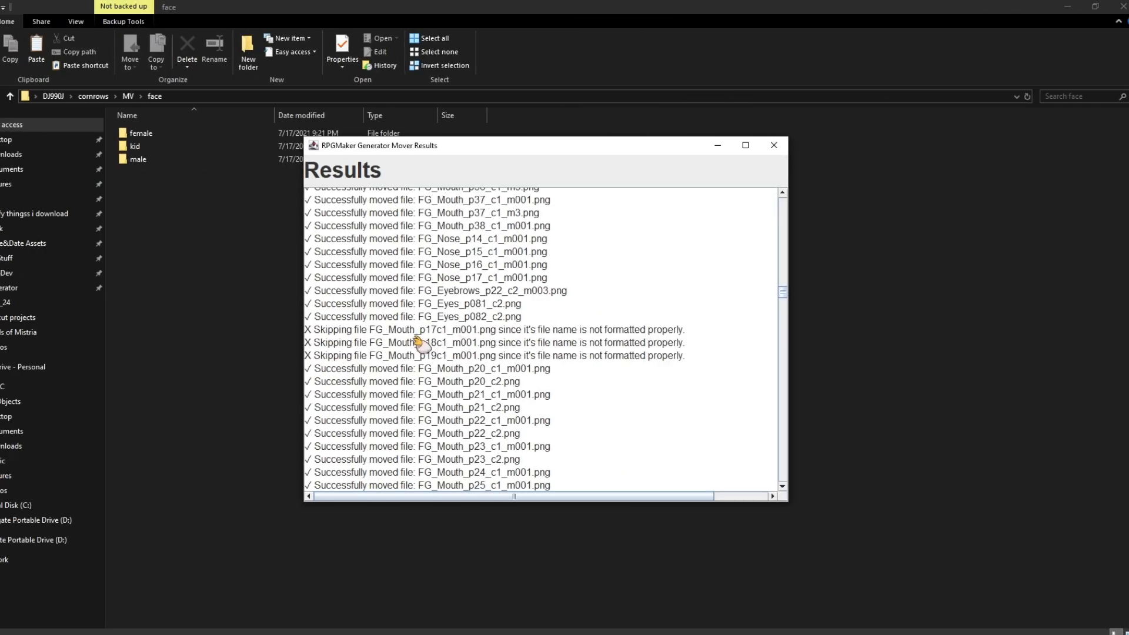
{"action": "mouse_move", "coordinate": [439, 360]}
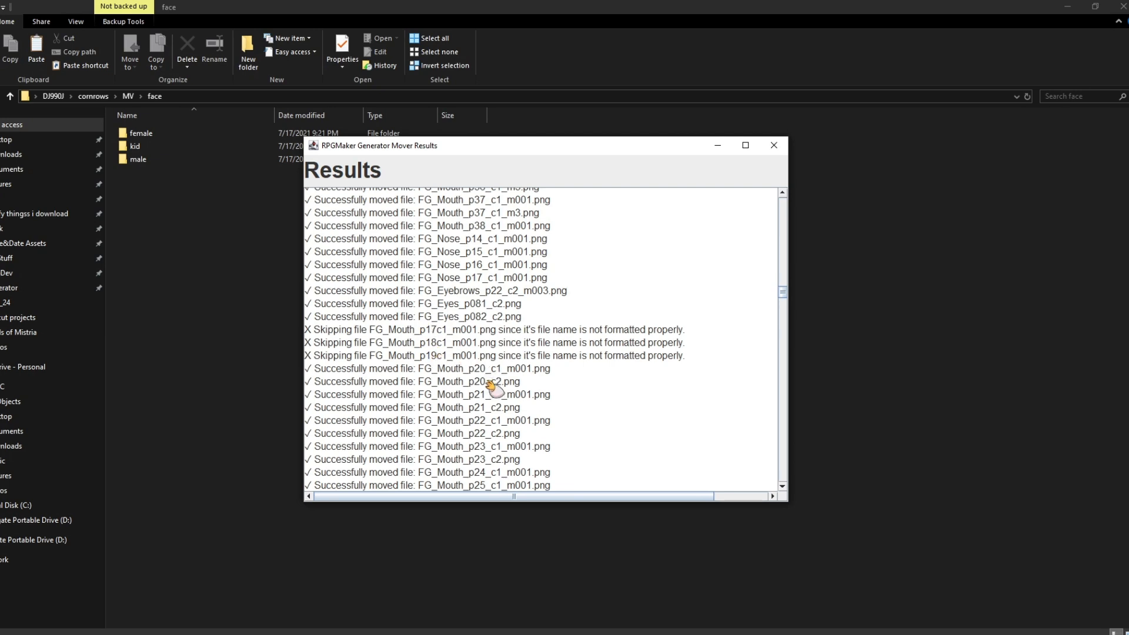
{"action": "mouse_move", "coordinate": [398, 370]}
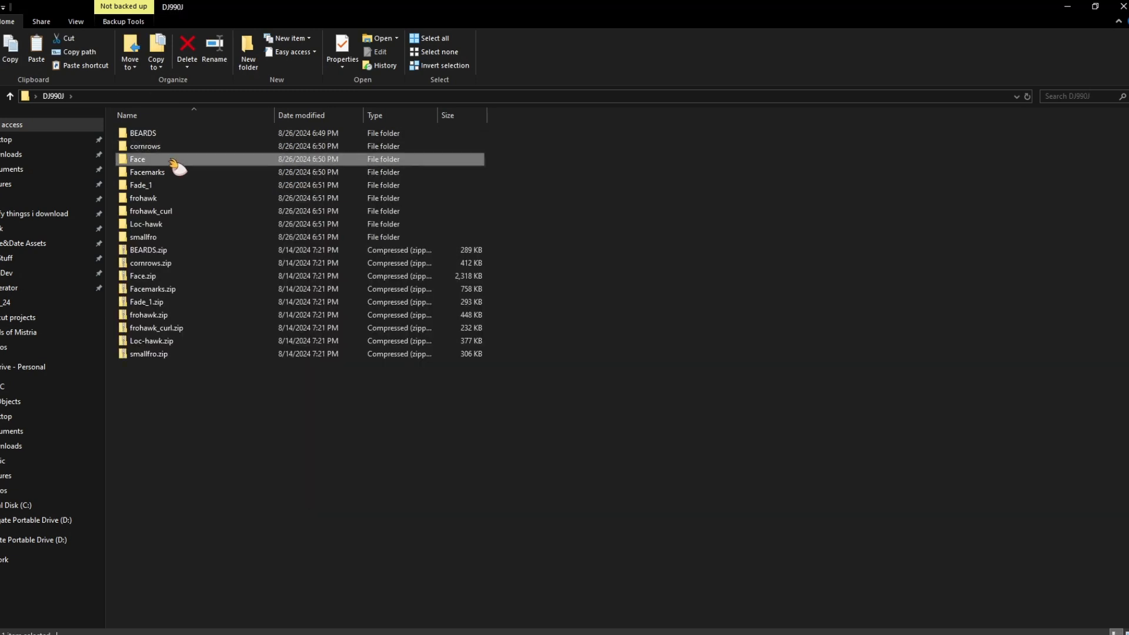
Rename the skipped mouth files to FG_Mouth_p17_c1, p18_c1 and p19_c1 in Face > MV > face > female.
{"action": "double_click", "coordinate": [137, 159]}
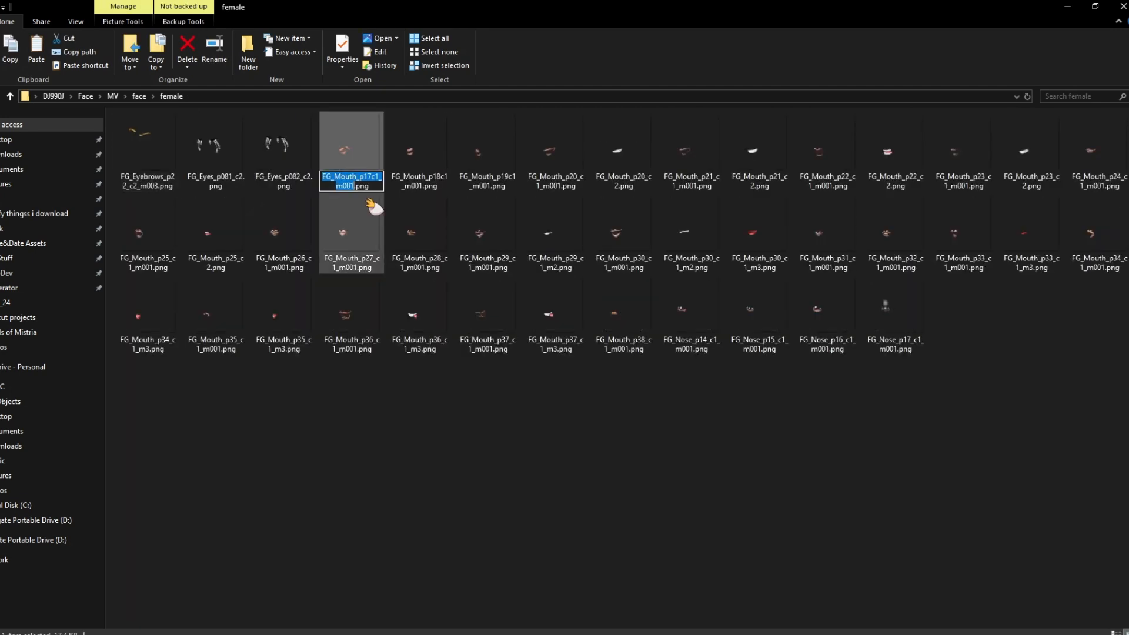
{"action": "right_click", "coordinate": [418, 152]}
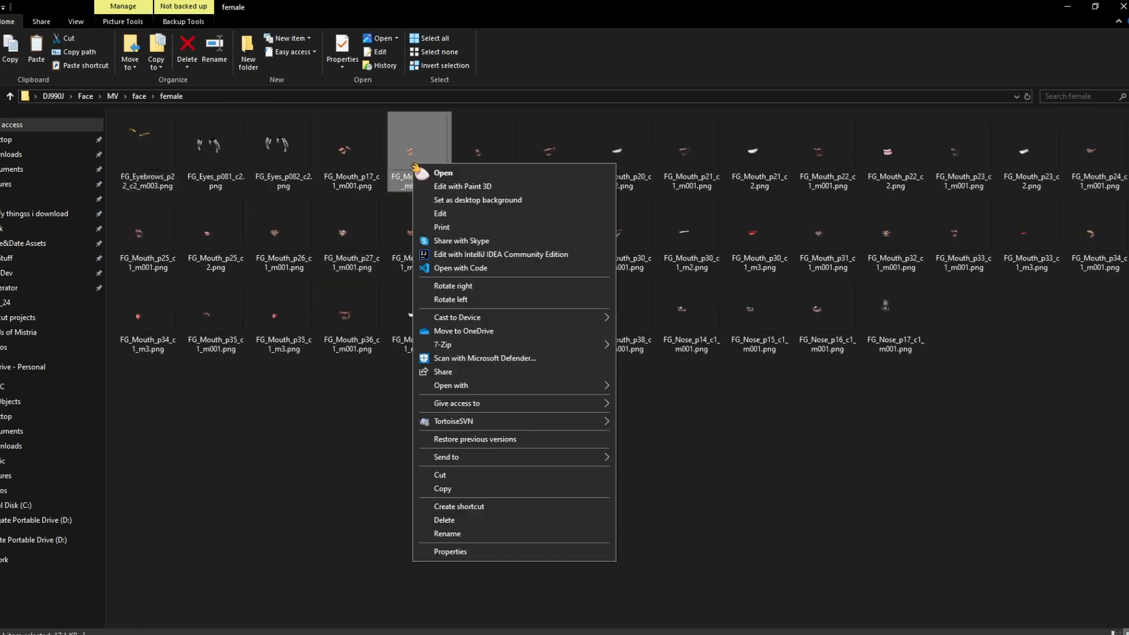
{"action": "left_click", "coordinate": [447, 534]}
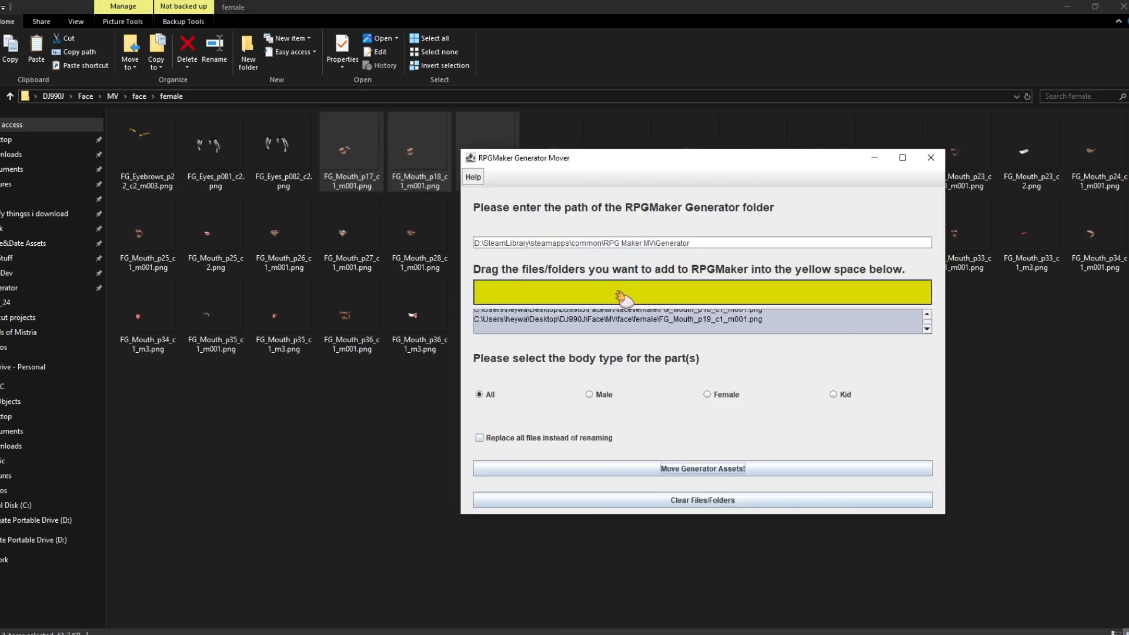
Move the renamed mouth files into the Generator folder as Female parts.
{"action": "left_click", "coordinate": [707, 394]}
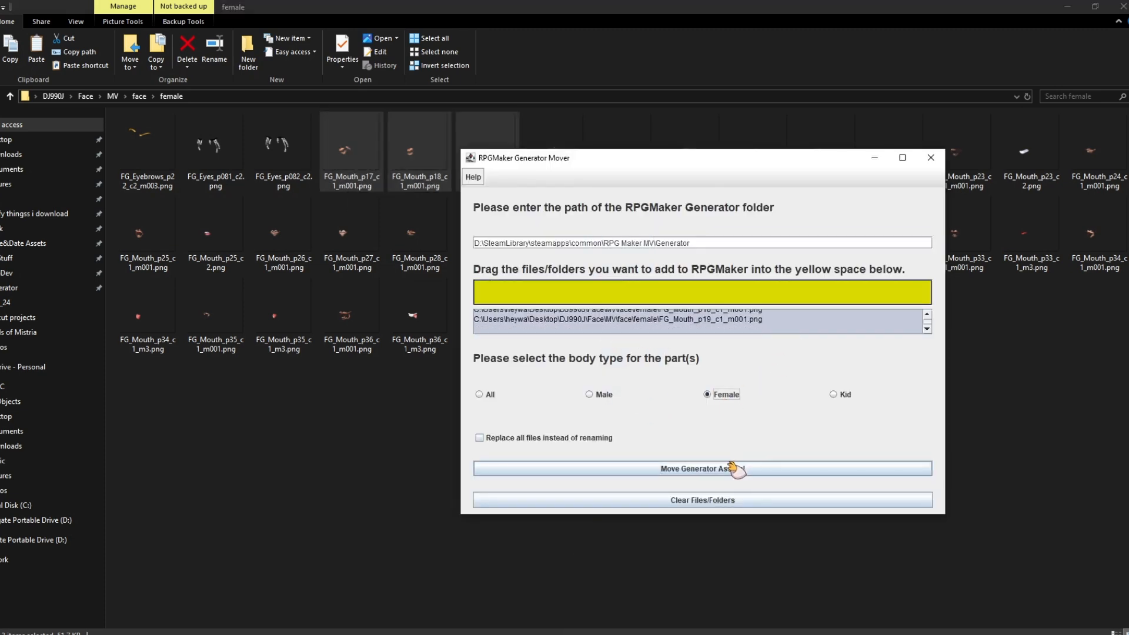
{"action": "left_click", "coordinate": [701, 468]}
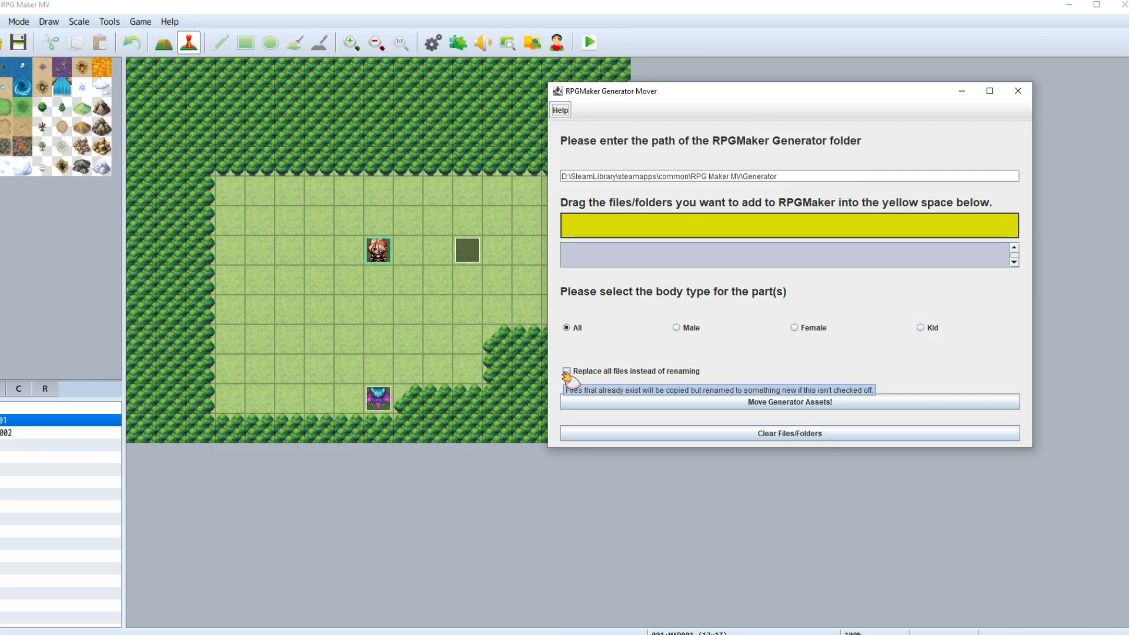
Move FG_Eyes_p081_c2 and FG_Eyes_p082_c2 as Female parts with 'Replace all files instead of renaming' enabled.
{"action": "left_click", "coordinate": [567, 371]}
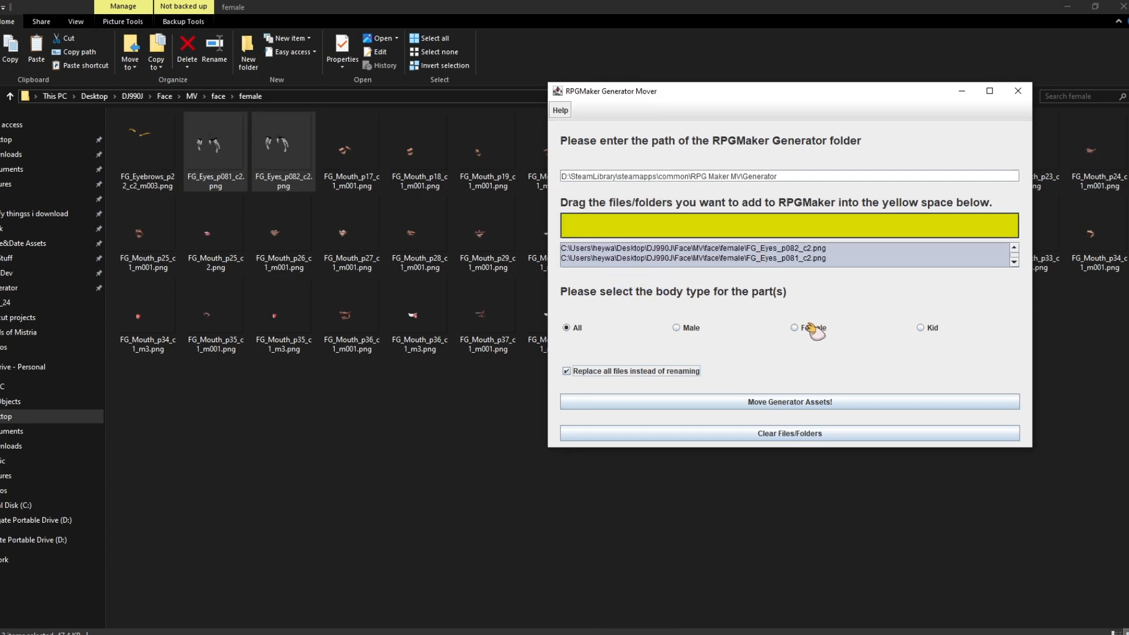
{"action": "left_click", "coordinate": [788, 403]}
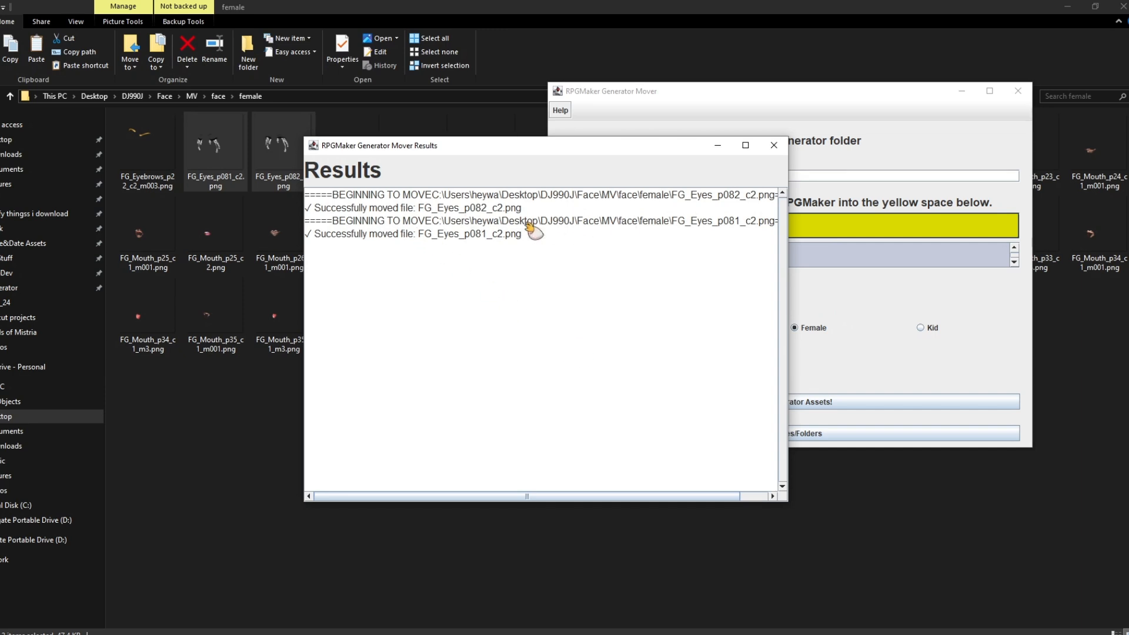
{"action": "left_click", "coordinate": [774, 144]}
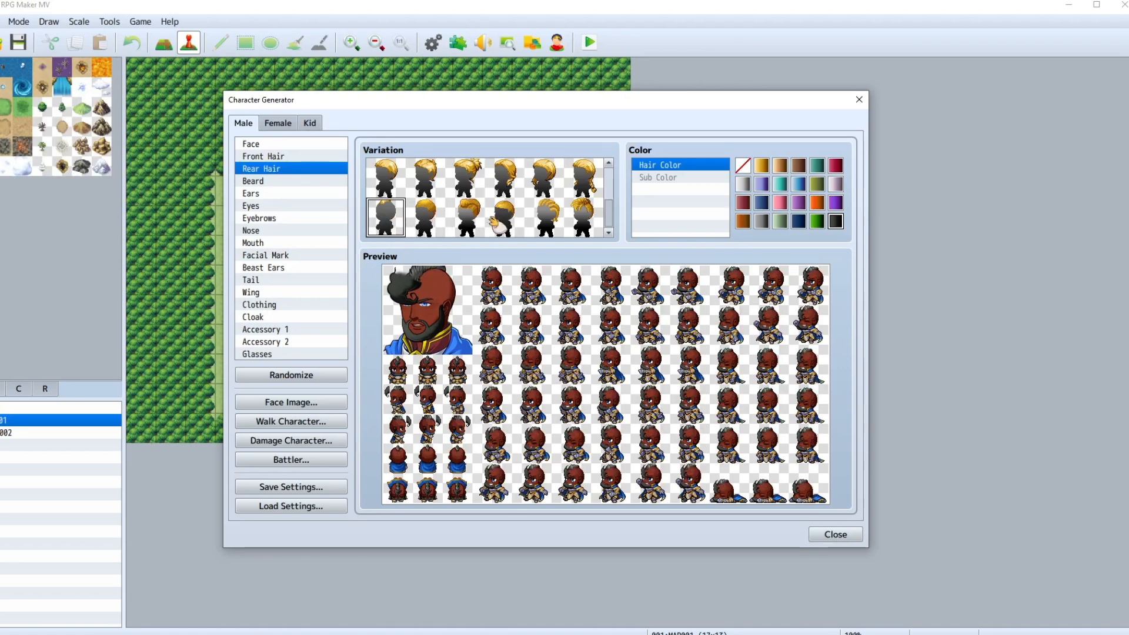
Give the male character the new afro rear hair and browse the Front Hair variations.
{"action": "left_click", "coordinate": [465, 217]}
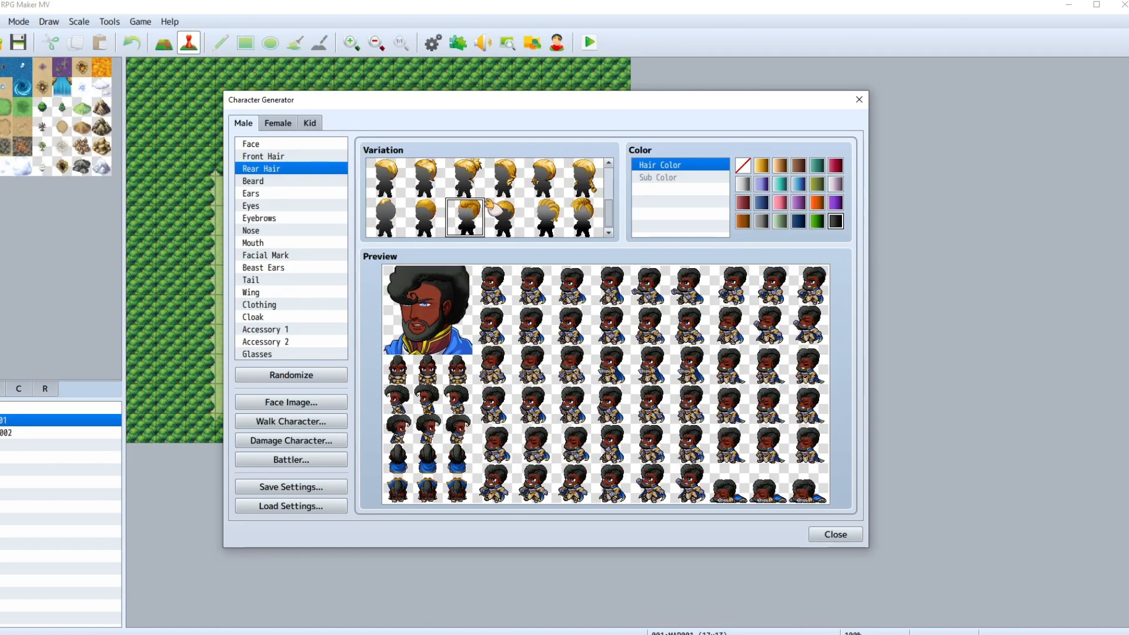
{"action": "left_click", "coordinate": [262, 156]}
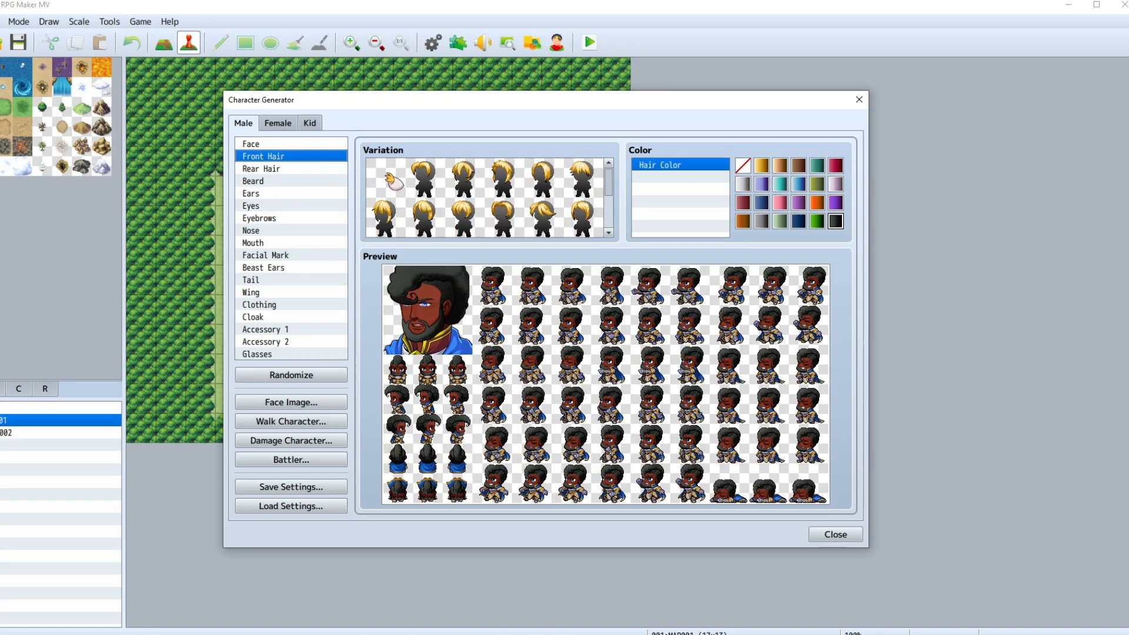
{"action": "left_click", "coordinate": [261, 168]}
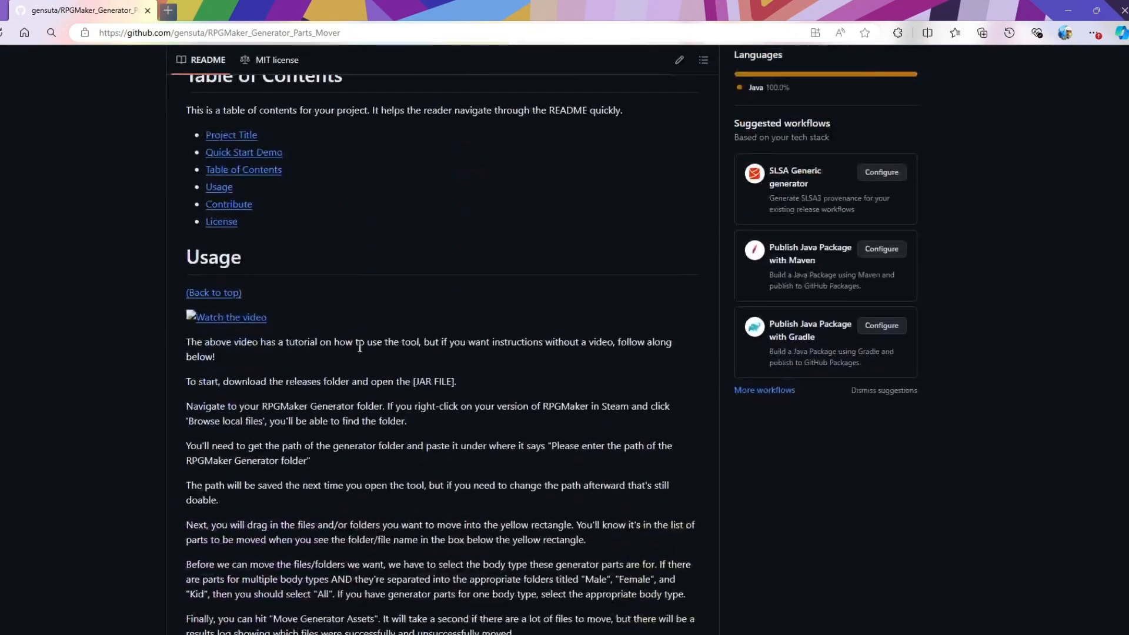
{"action": "scroll", "scroll_direction": "down", "scroll_amount": 3}
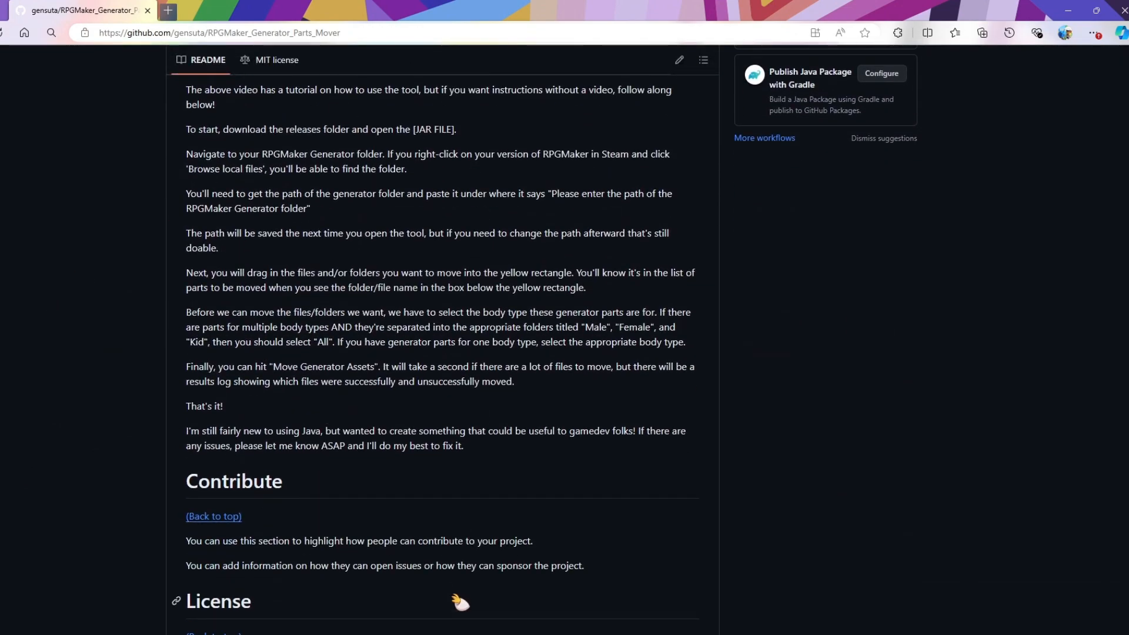